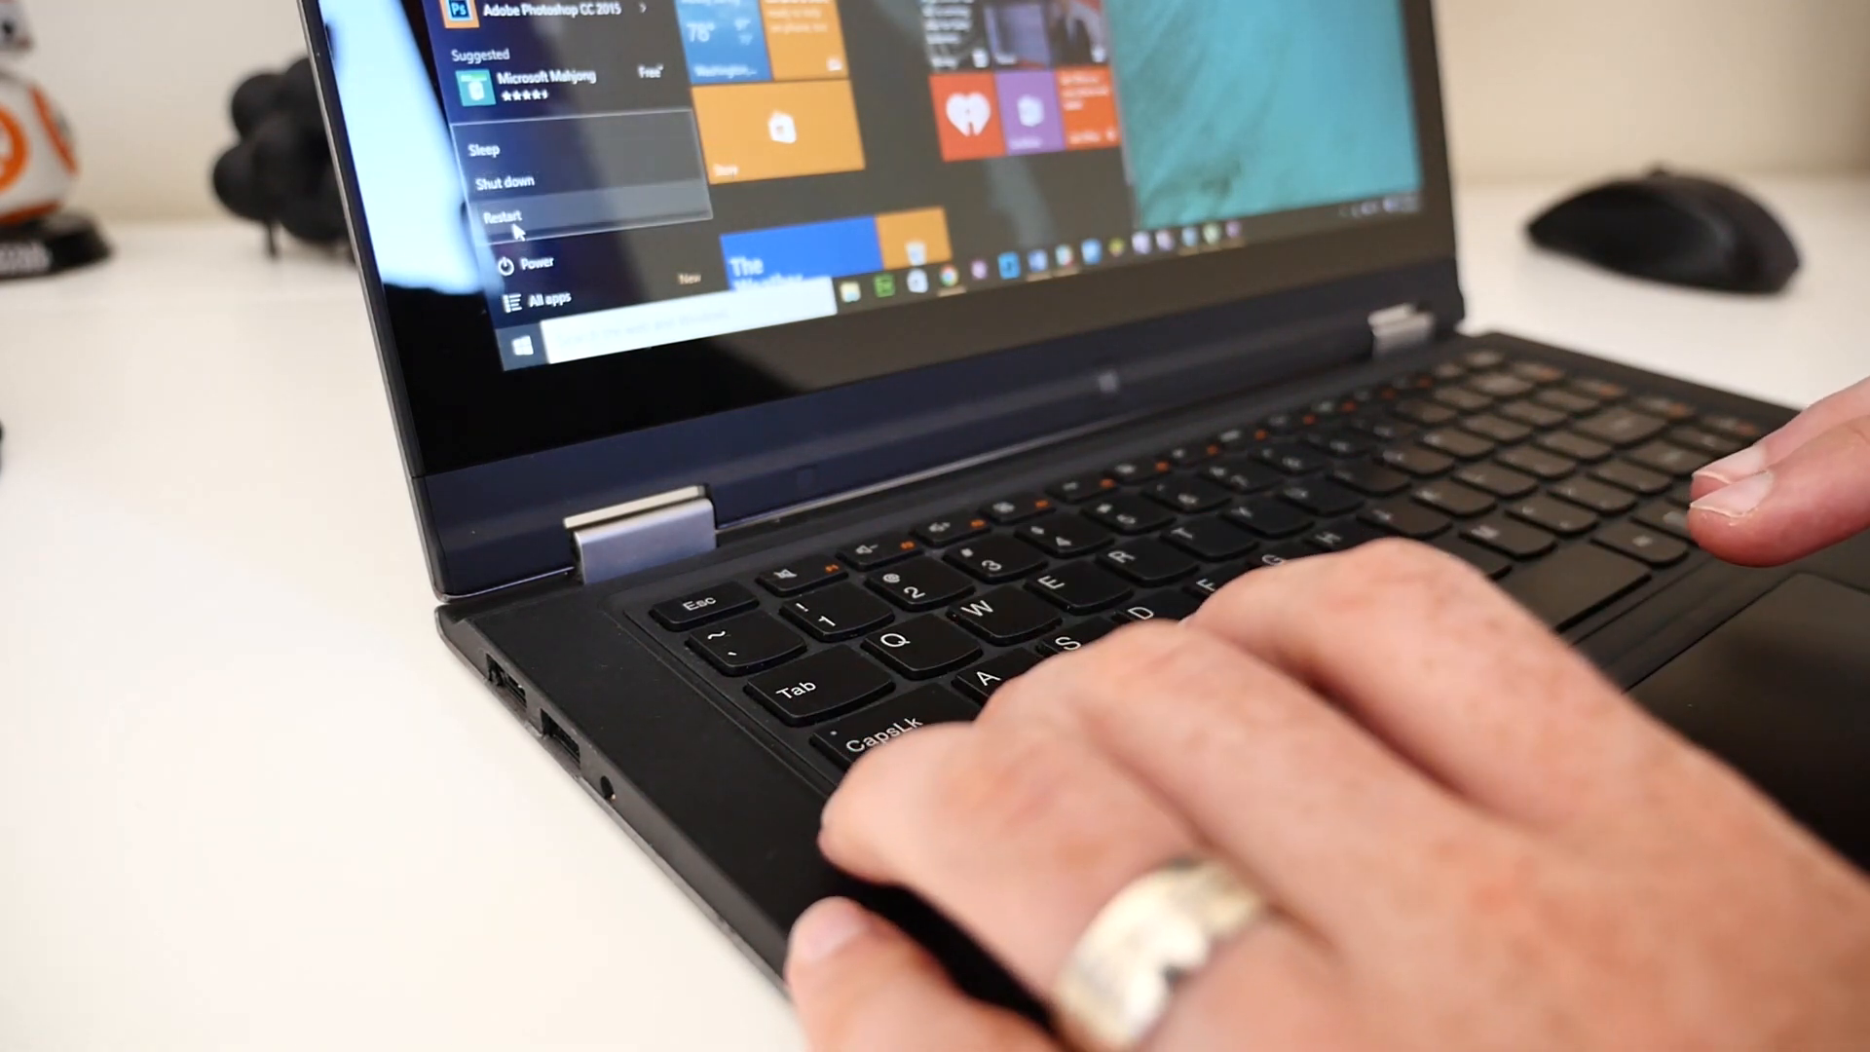
Restart Windows 10 into startup options and boot the laptop from the USB drive.
click(504, 215)
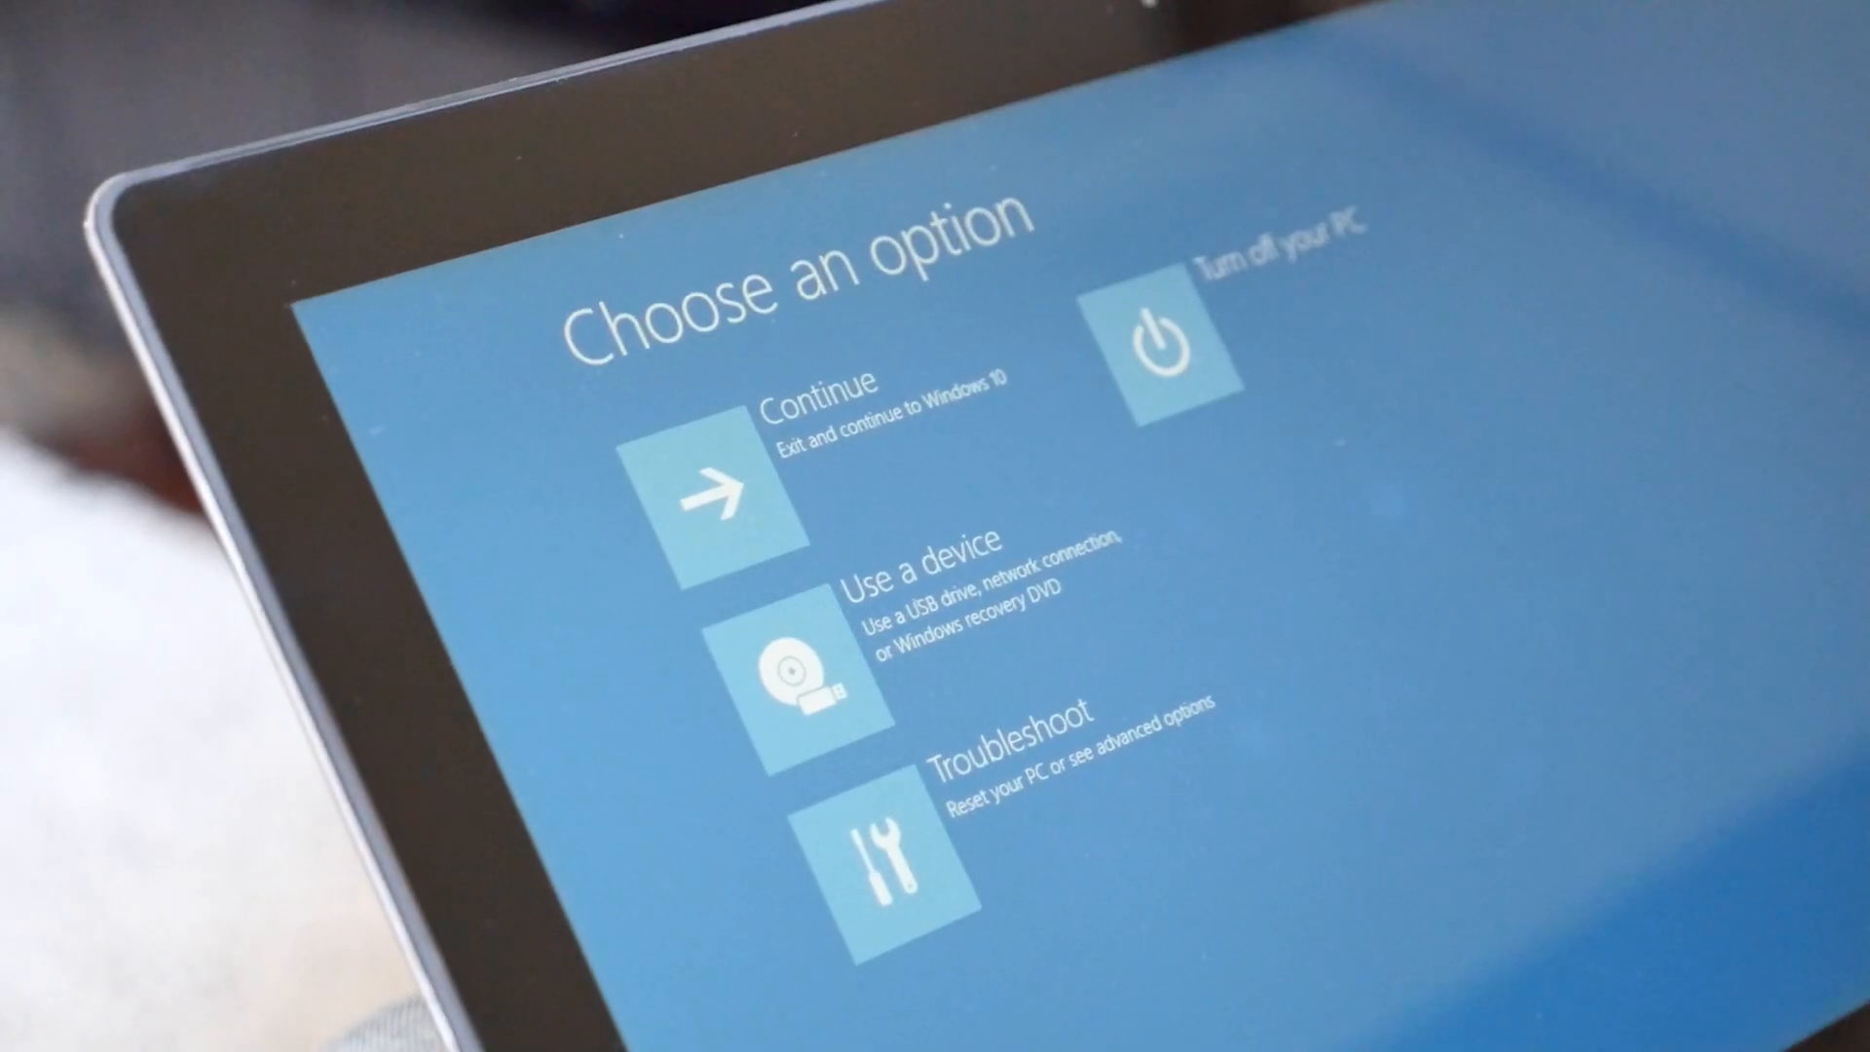
click(810, 662)
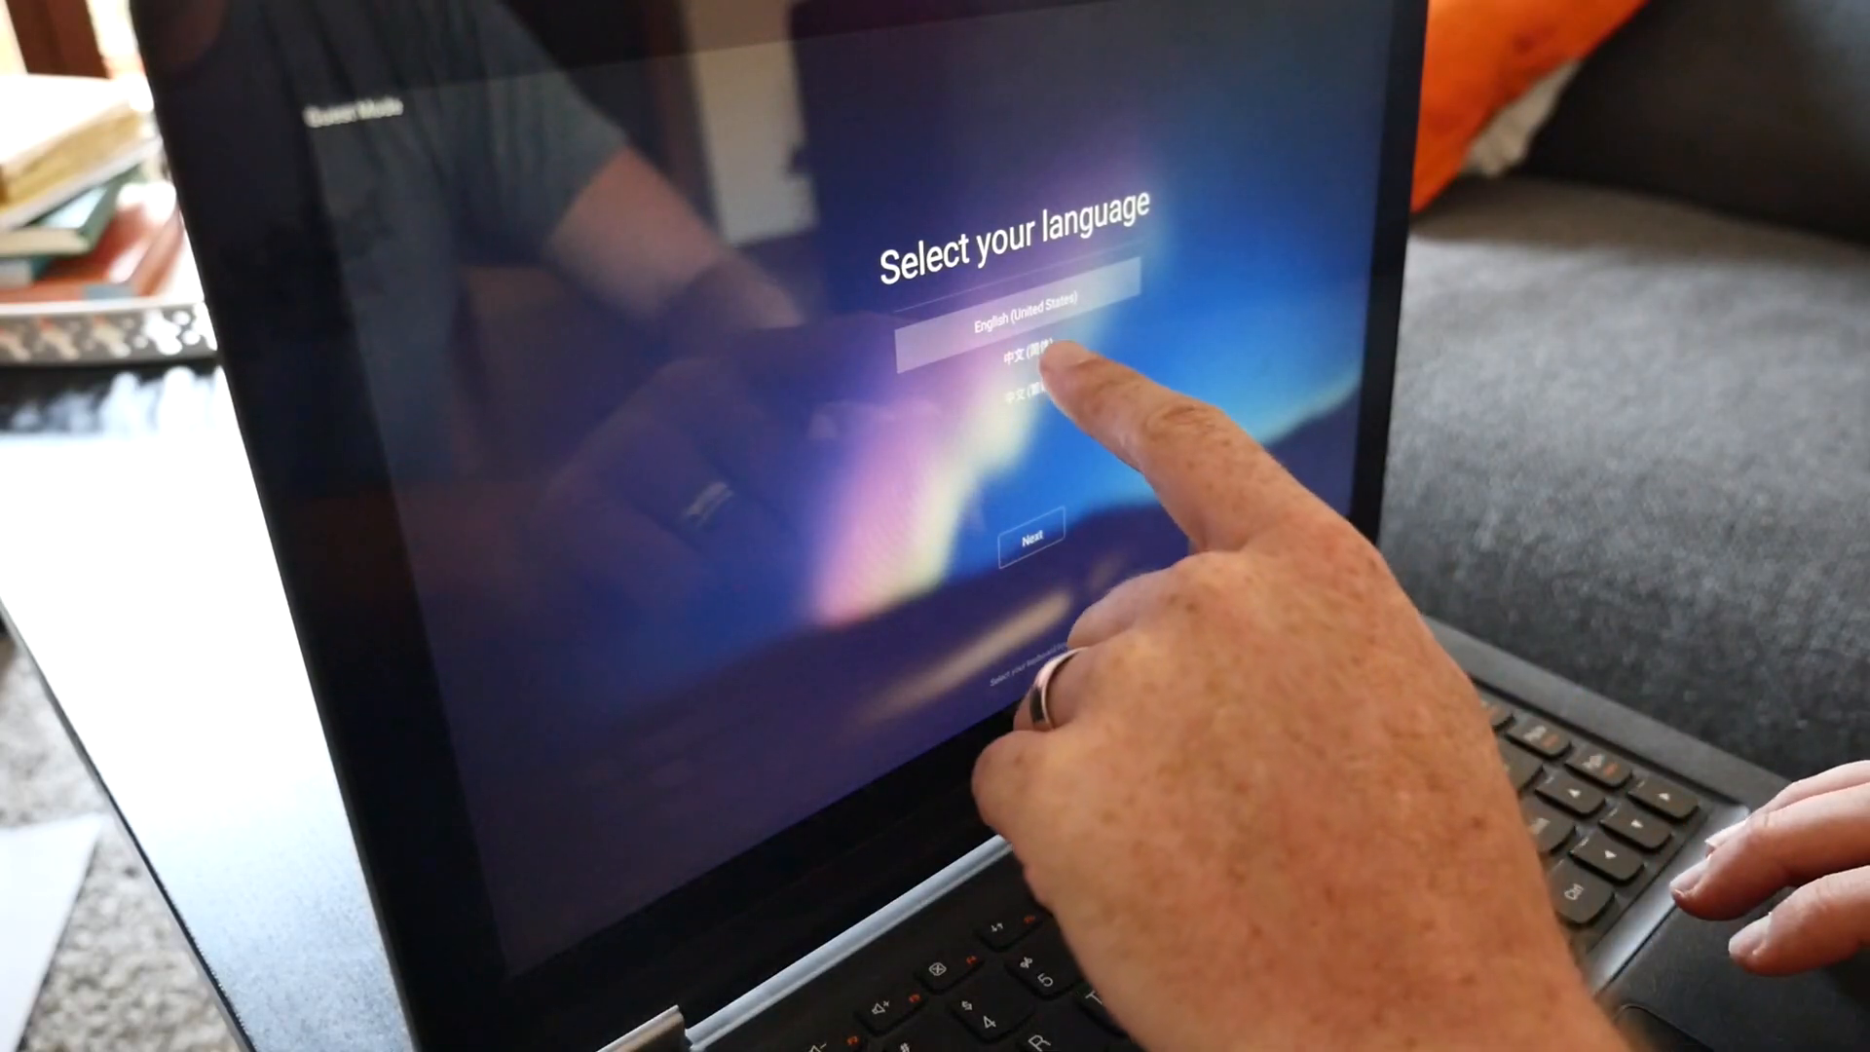
Finish Remix OS first-run setup in English, accept the user agreement, and launch Outlook.
click(1032, 539)
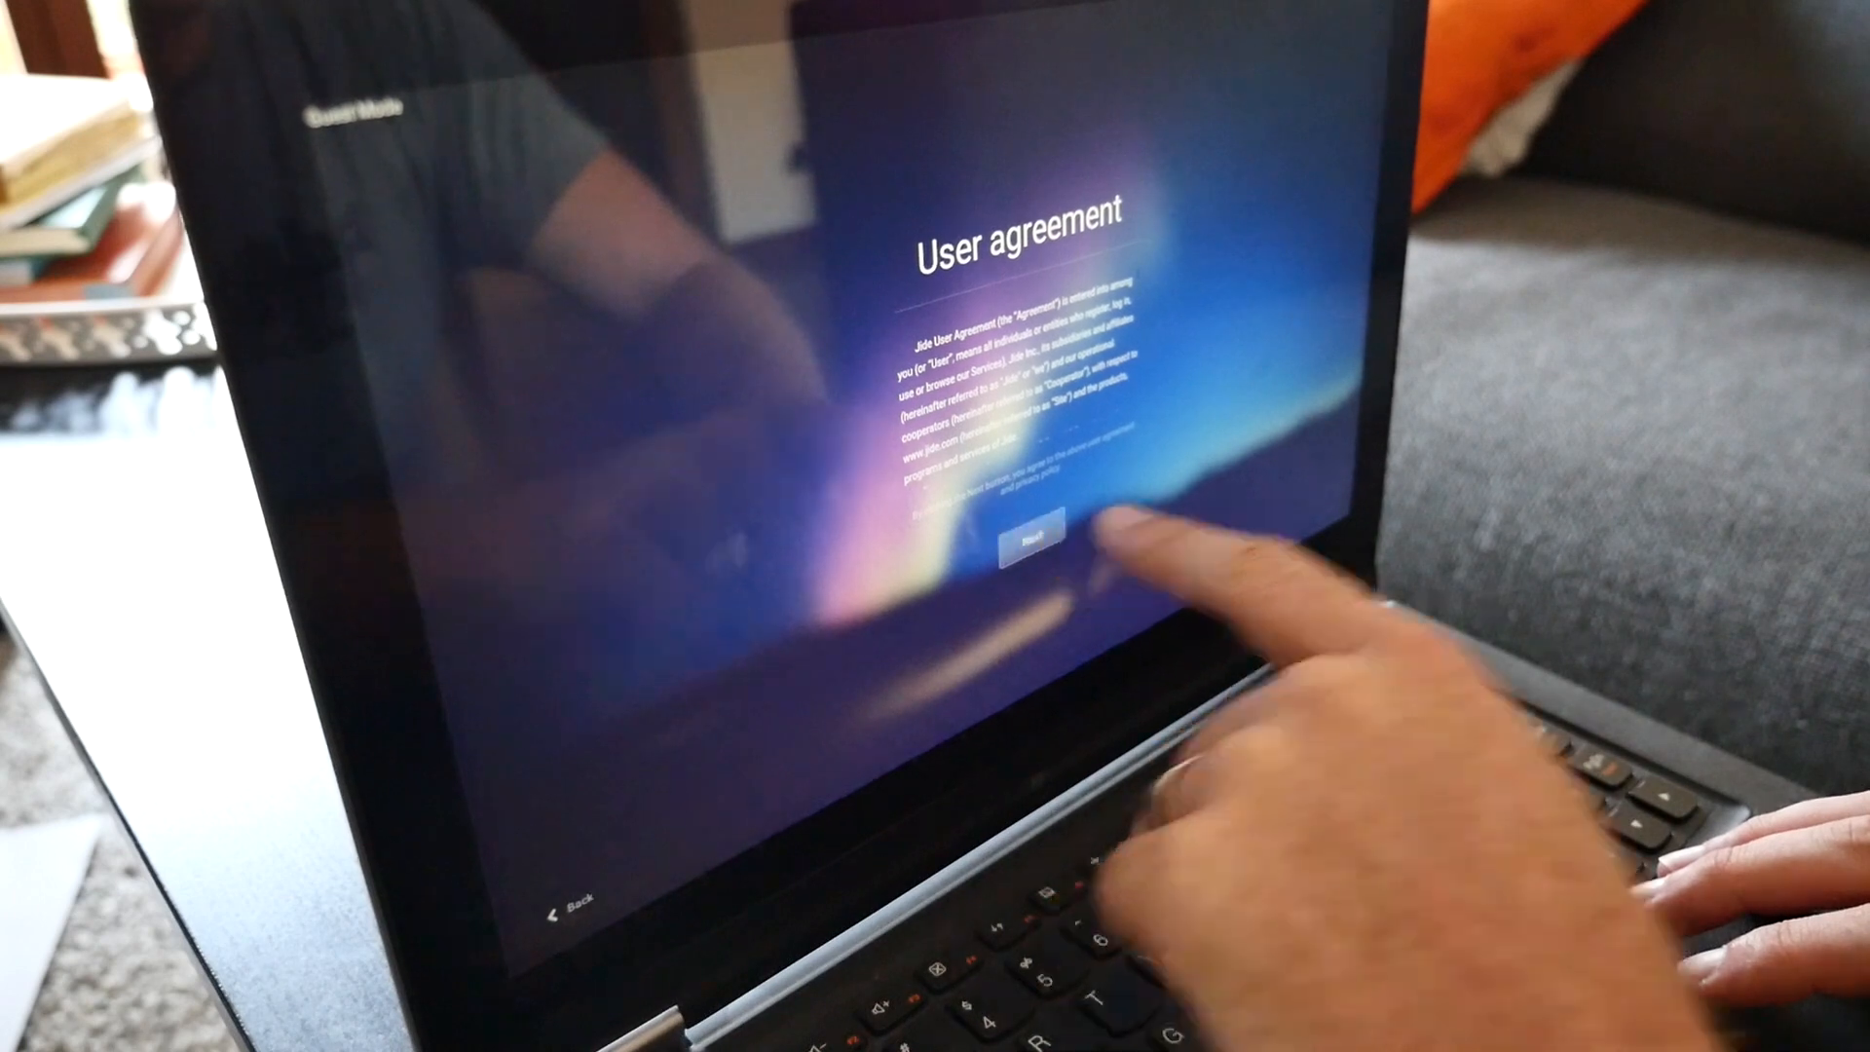
click(1034, 534)
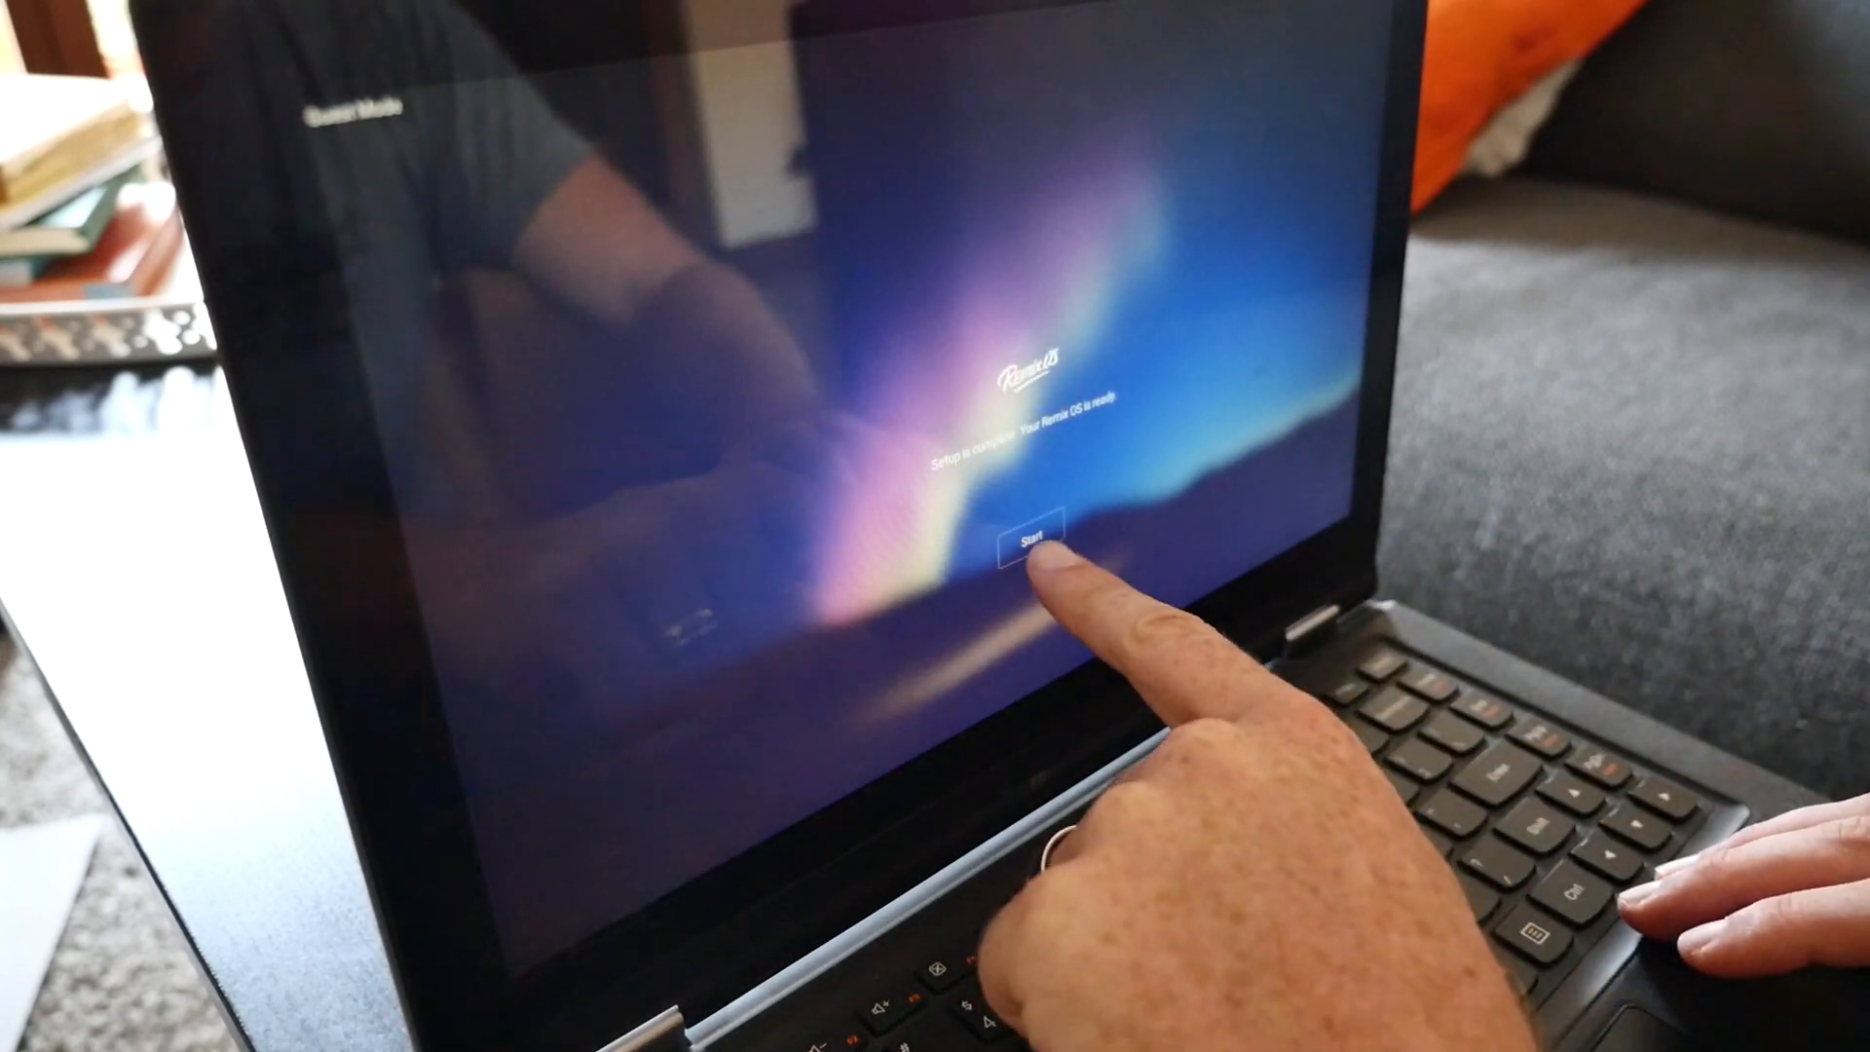
click(1030, 538)
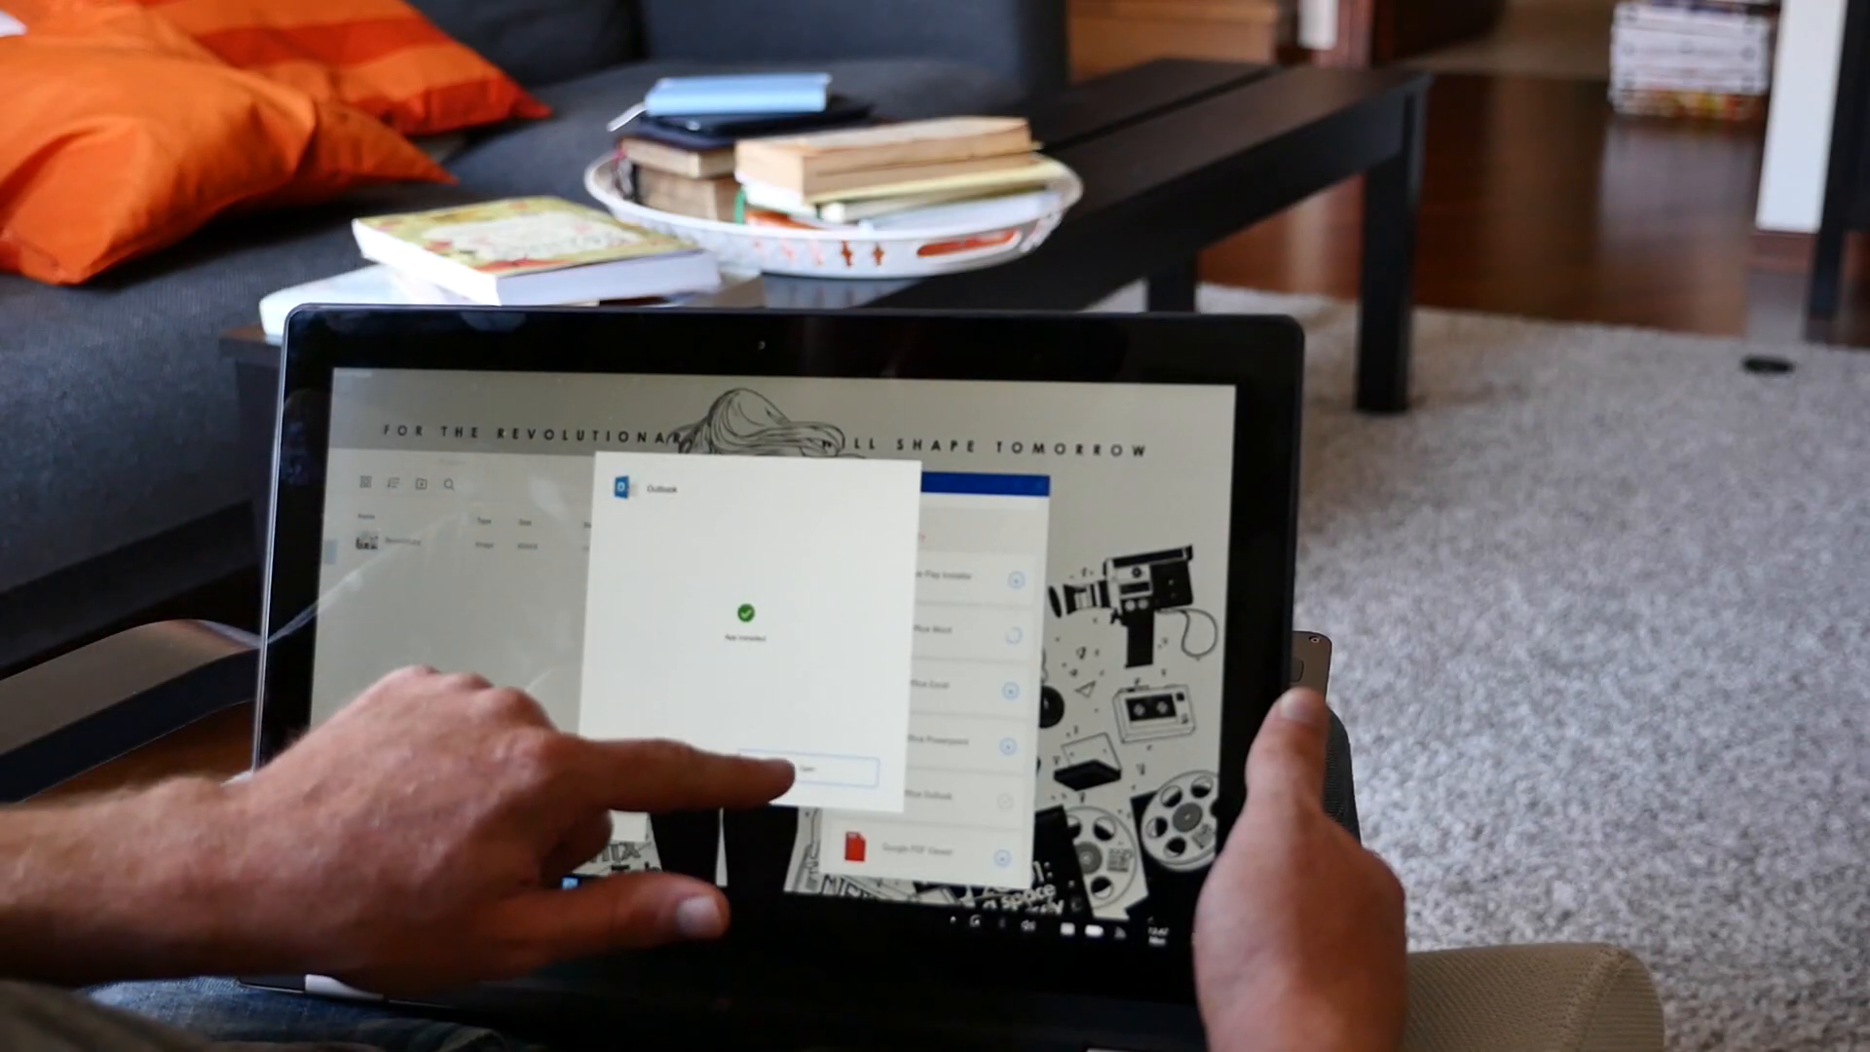
click(810, 769)
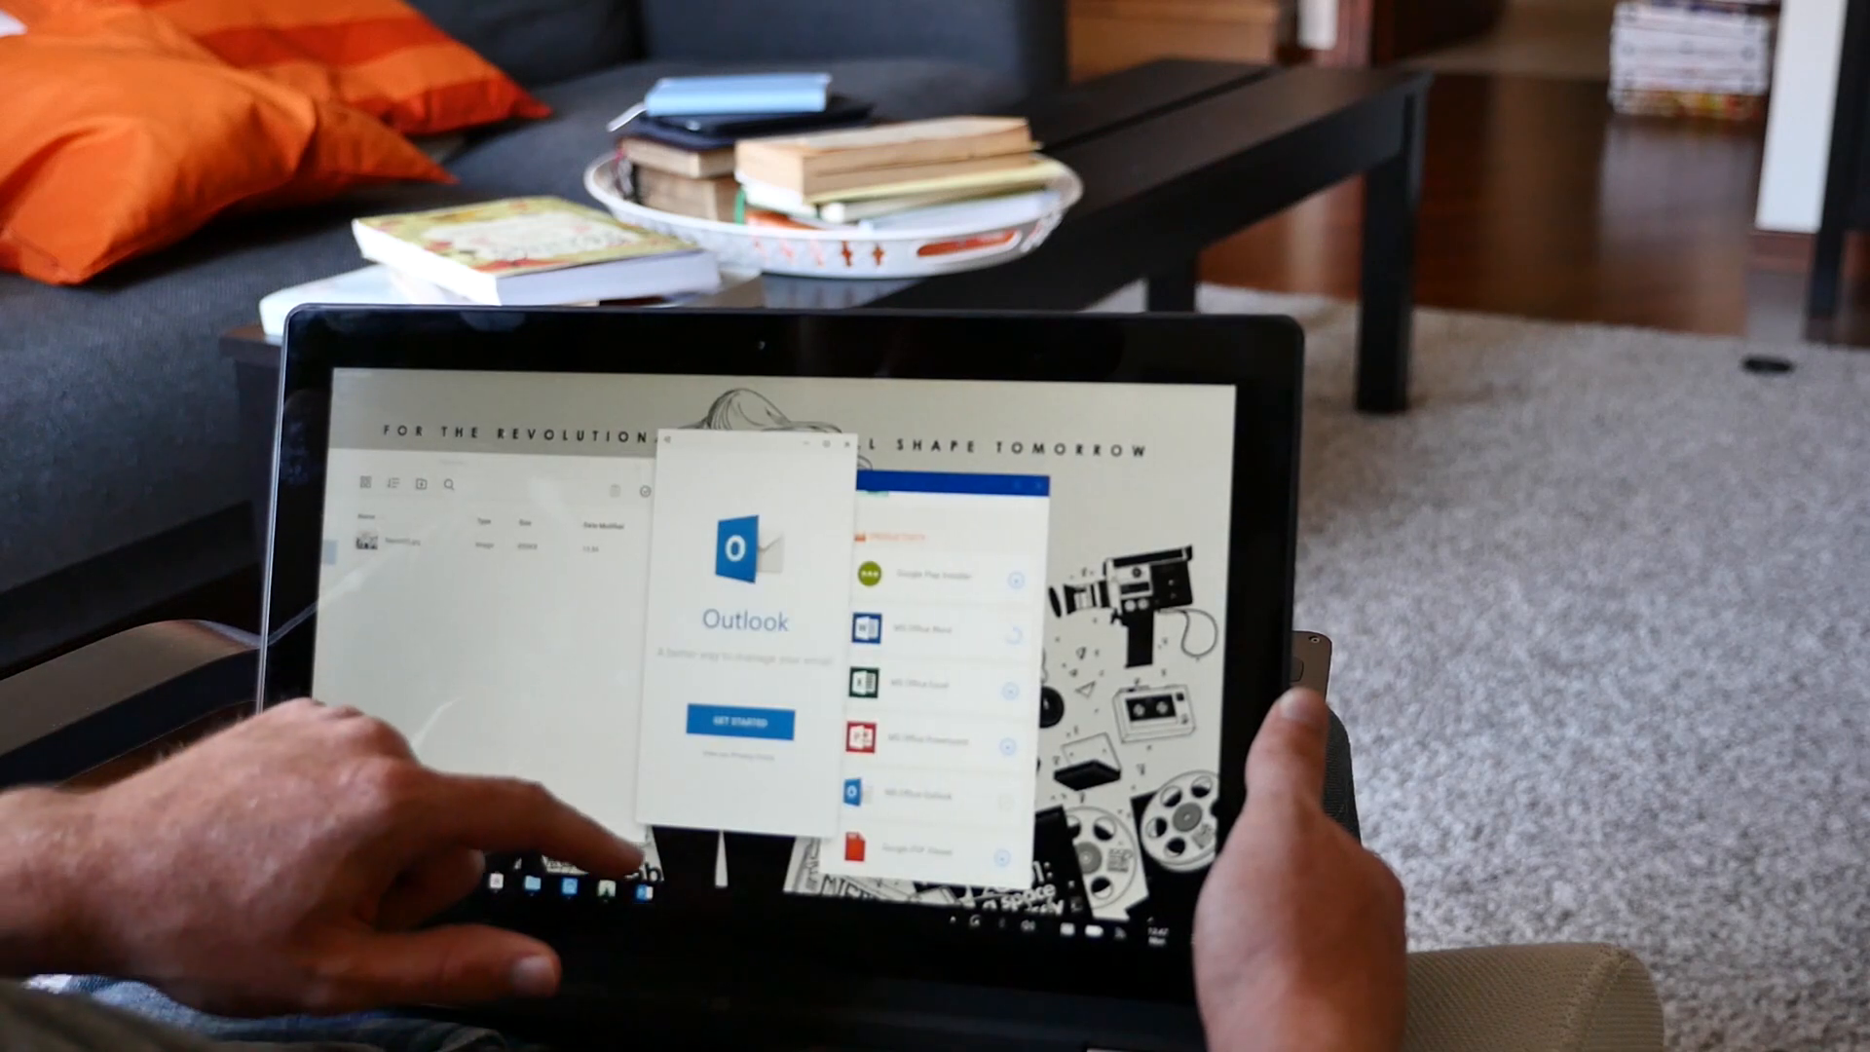